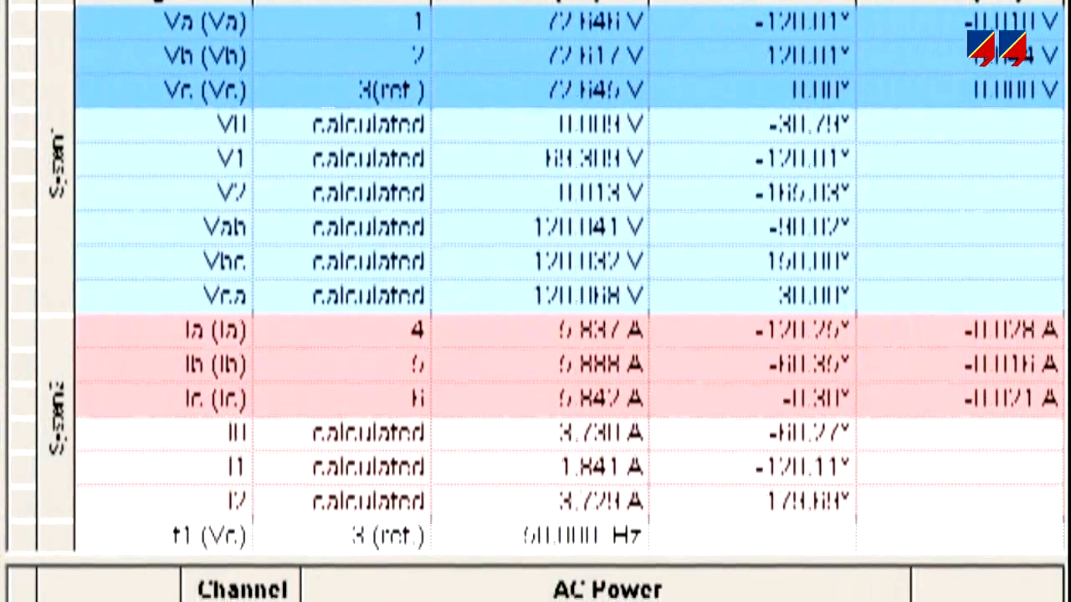
pyautogui.scroll(-3)
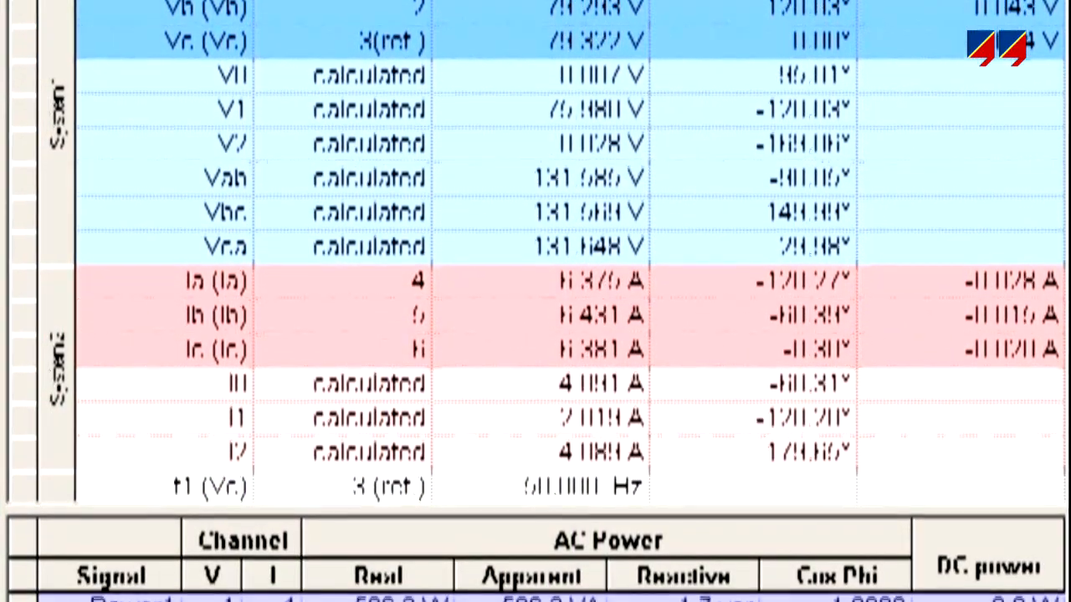
pyautogui.scroll(-3)
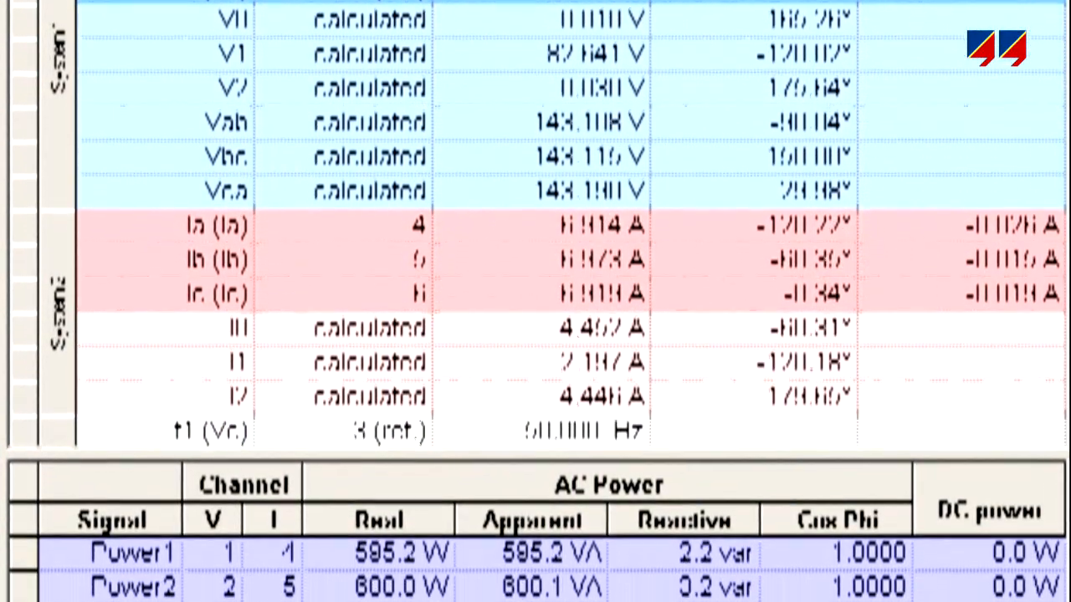